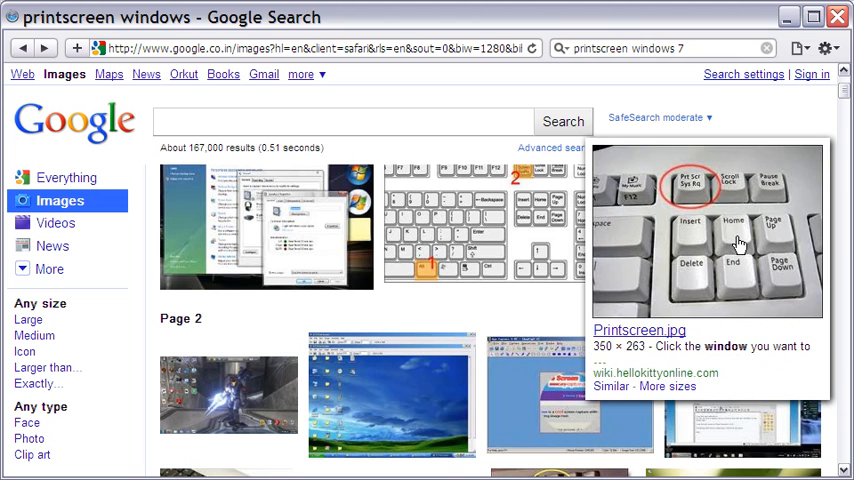
{"action": "mouse_move", "coordinate": [806, 125]}
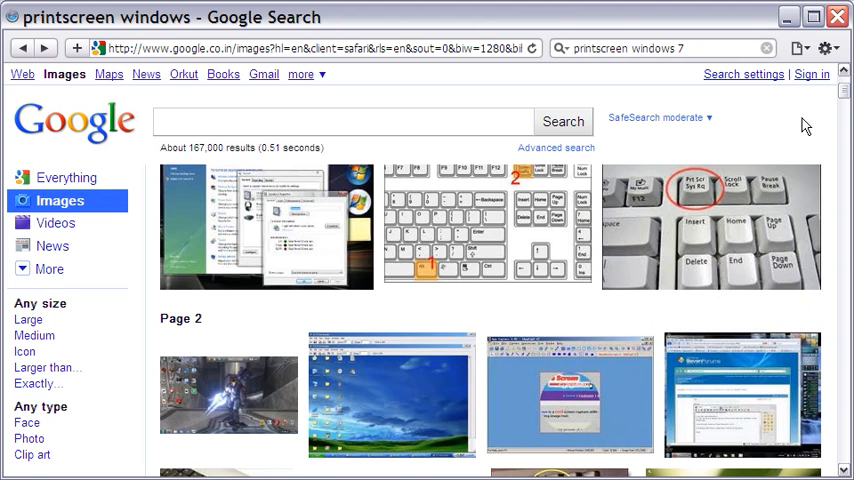
Scroll the print screen image results and open the print-screen-button.gif keyboard diagram result.
{"action": "scroll", "scroll_direction": "down", "scroll_amount": 3}
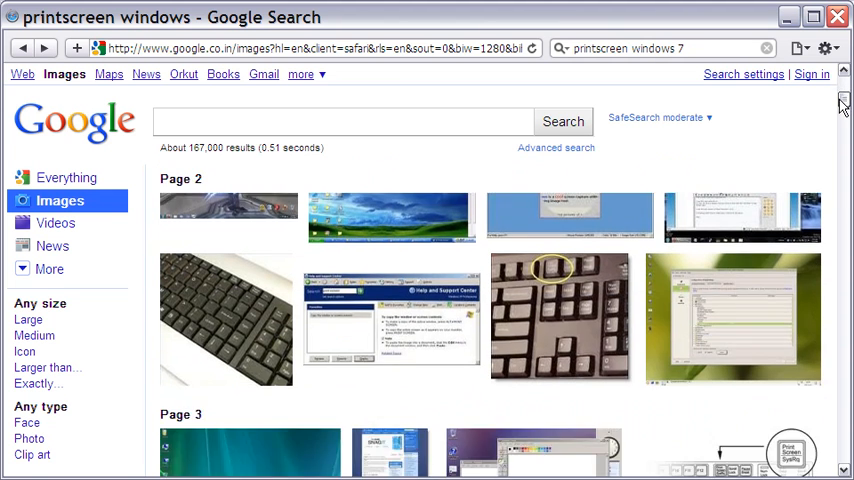
{"action": "scroll", "scroll_direction": "down", "scroll_amount": 3}
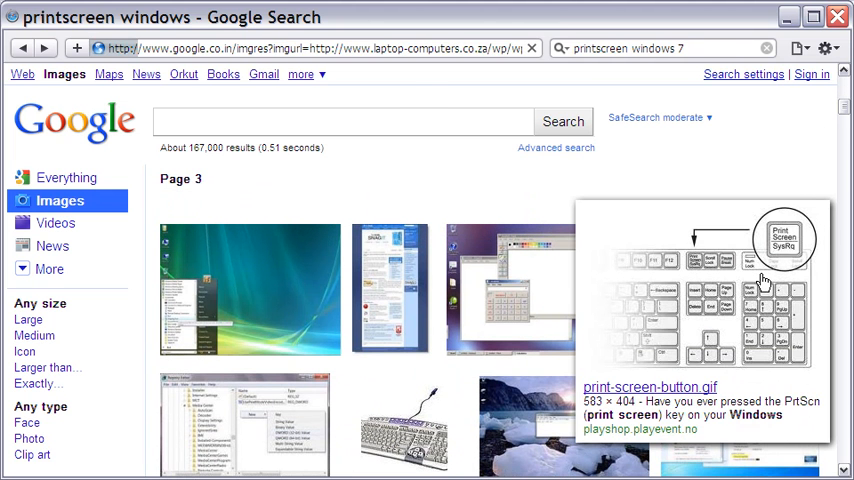
{"action": "left_click", "coordinate": [700, 290]}
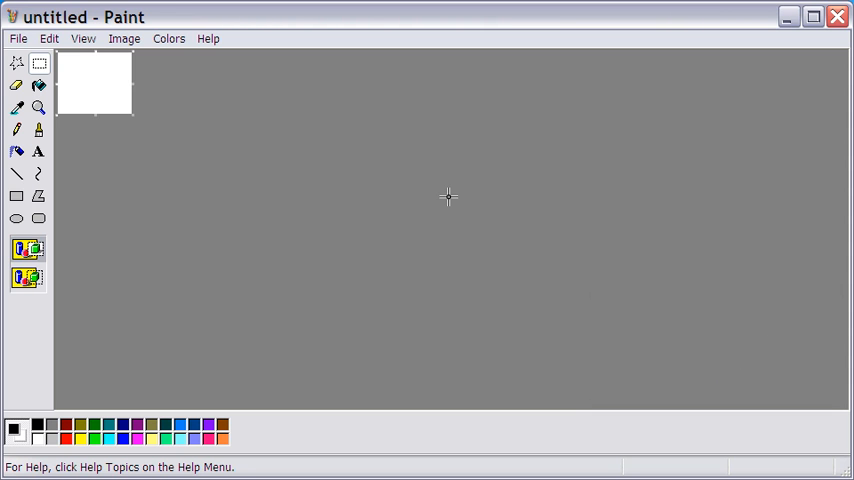
{"action": "mouse_move", "coordinate": [361, 175]}
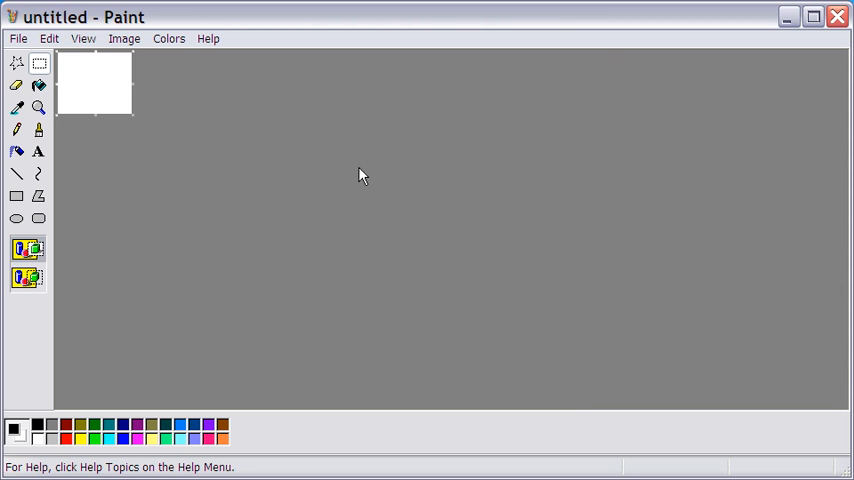
Paste the captured Google Images screenshot onto the untitled canvas from the Edit menu.
{"action": "left_click", "coordinate": [49, 38]}
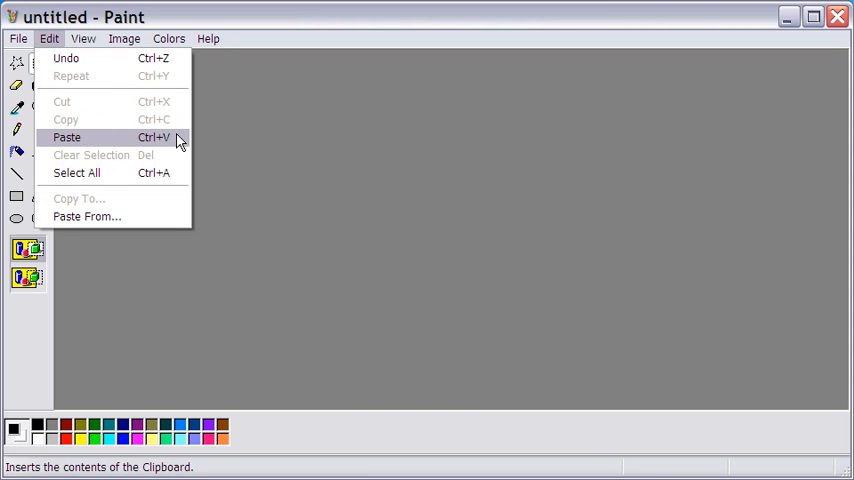
{"action": "left_click", "coordinate": [67, 137]}
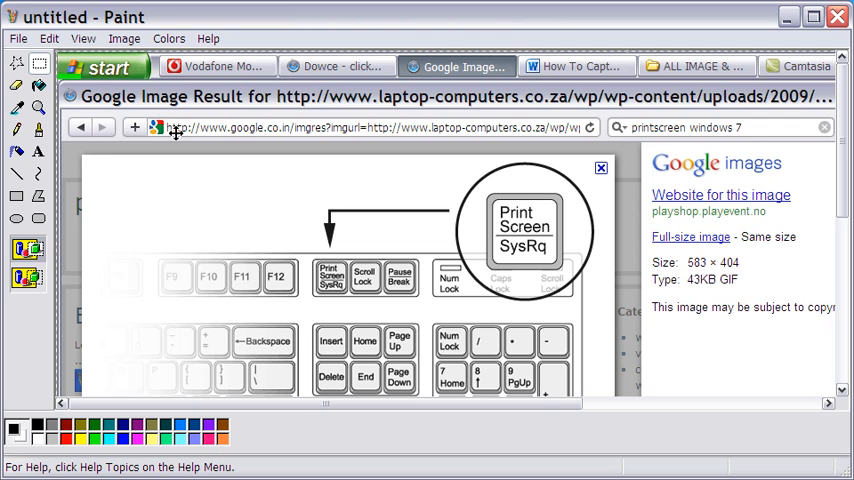
{"action": "mouse_move", "coordinate": [152, 187]}
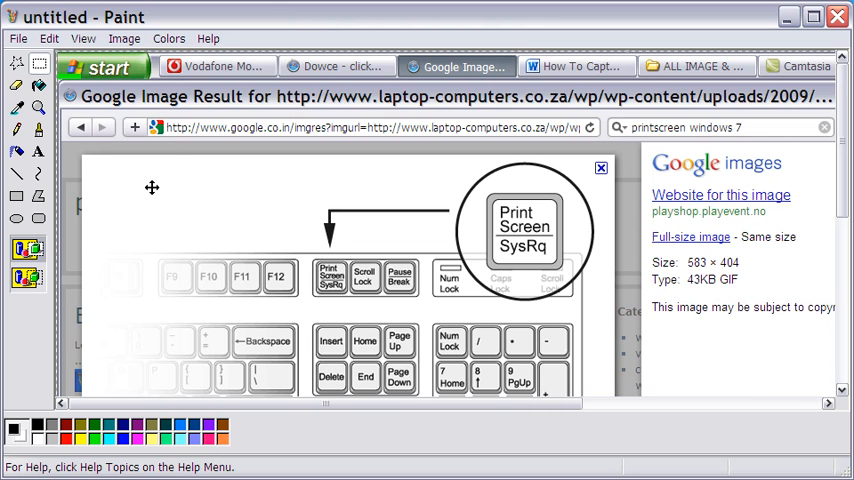
{"action": "mouse_move", "coordinate": [56, 256]}
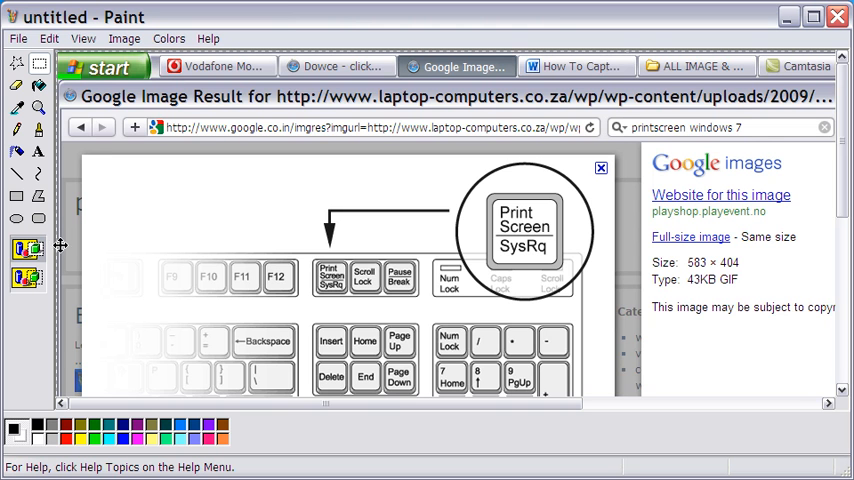
{"action": "mouse_move", "coordinate": [167, 232]}
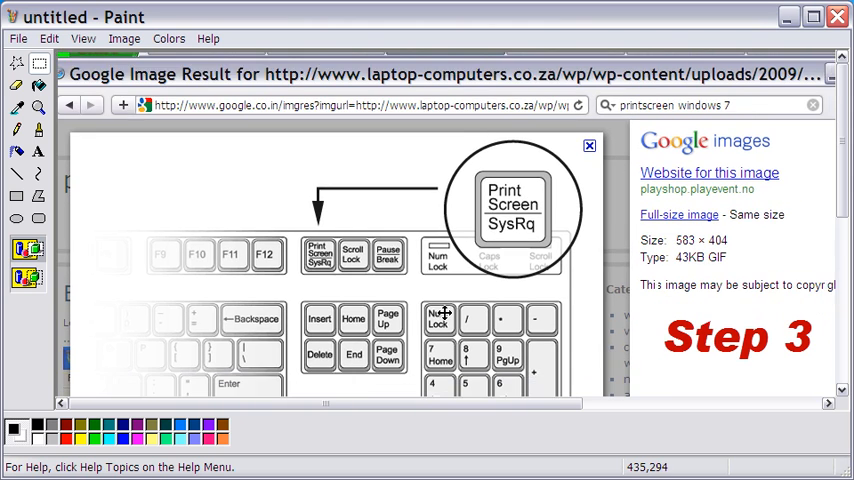
Scroll down through the pasted screenshot on the Paint canvas.
{"action": "scroll", "scroll_direction": "down", "scroll_amount": 3}
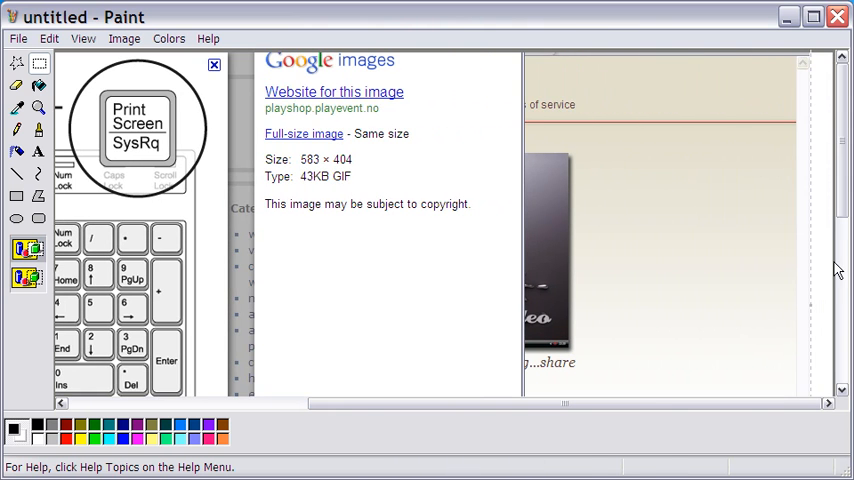
{"action": "scroll", "scroll_direction": "down", "scroll_amount": 3}
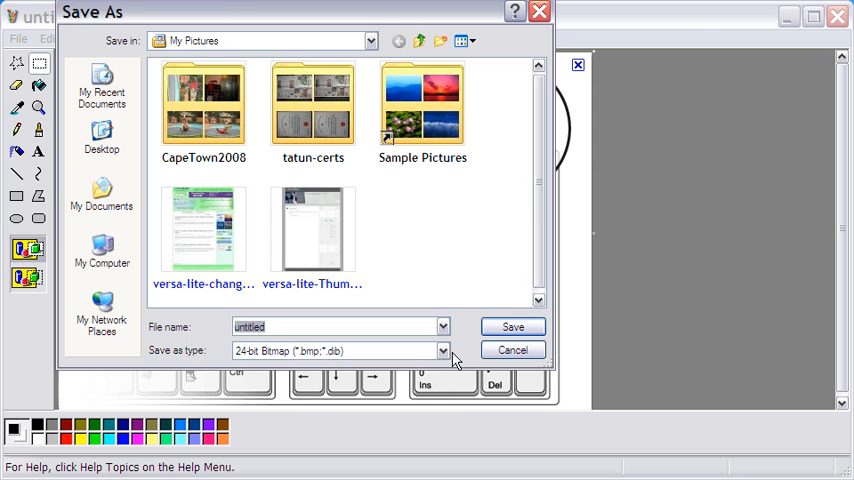
Expand the Save as type list showing Bitmap, JPEG, GIF, TIFF and PNG formats.
{"action": "left_click", "coordinate": [443, 350]}
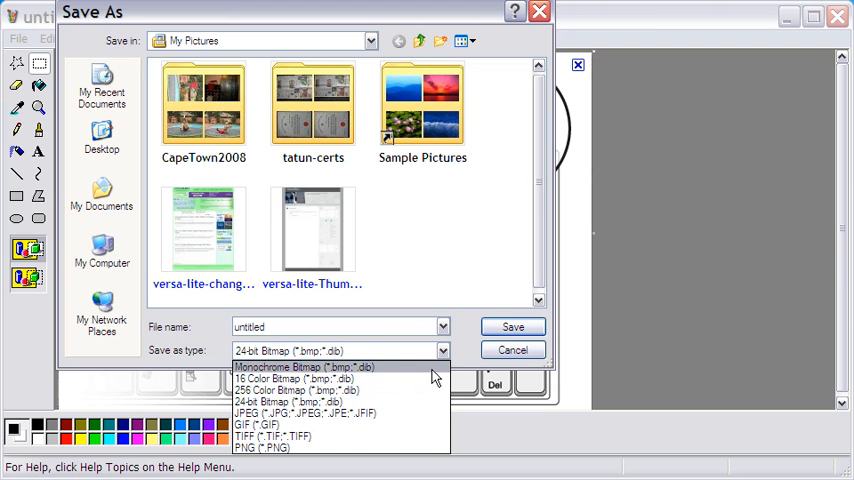
{"action": "mouse_move", "coordinate": [388, 413]}
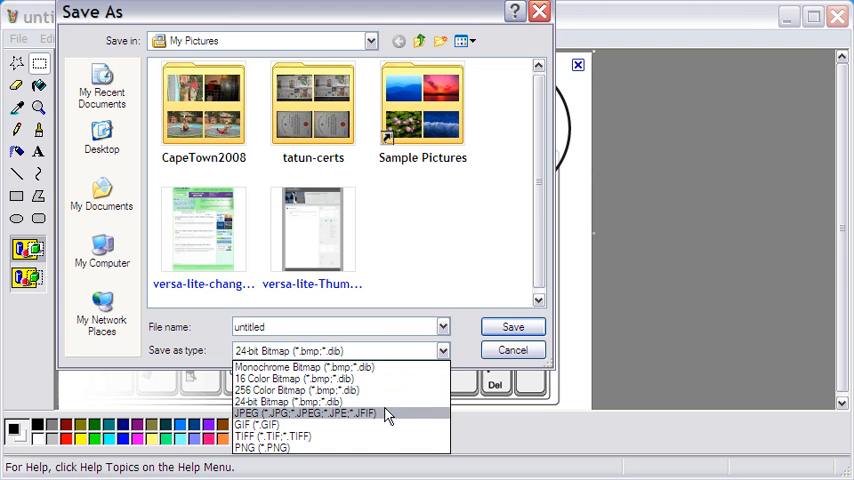
{"action": "mouse_move", "coordinate": [365, 448]}
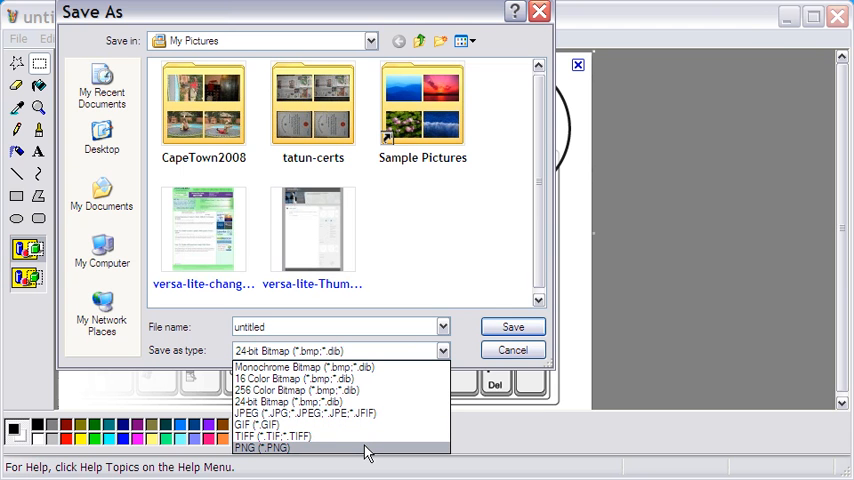